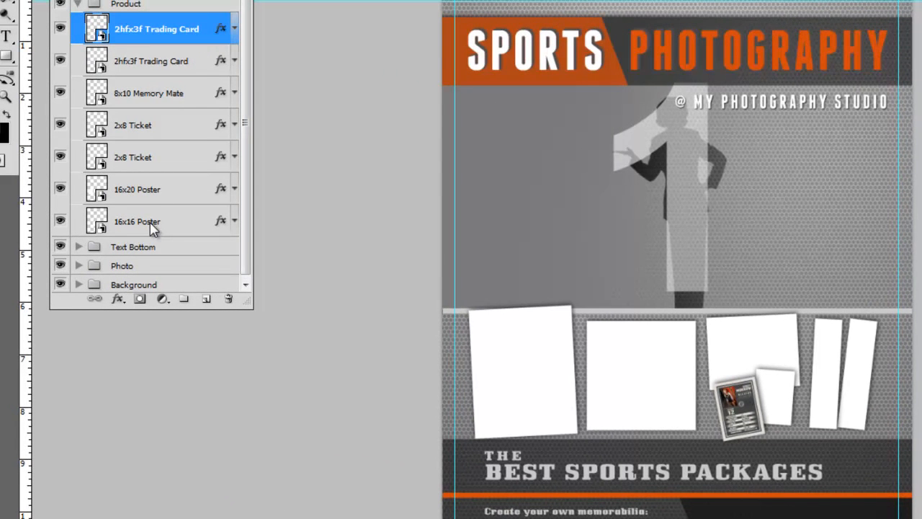
mouse_move(769, 383)
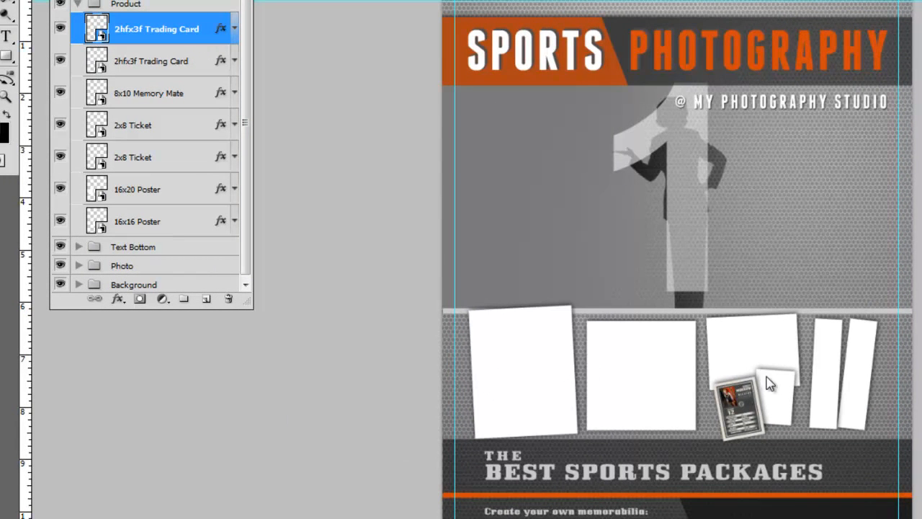
mouse_move(817, 385)
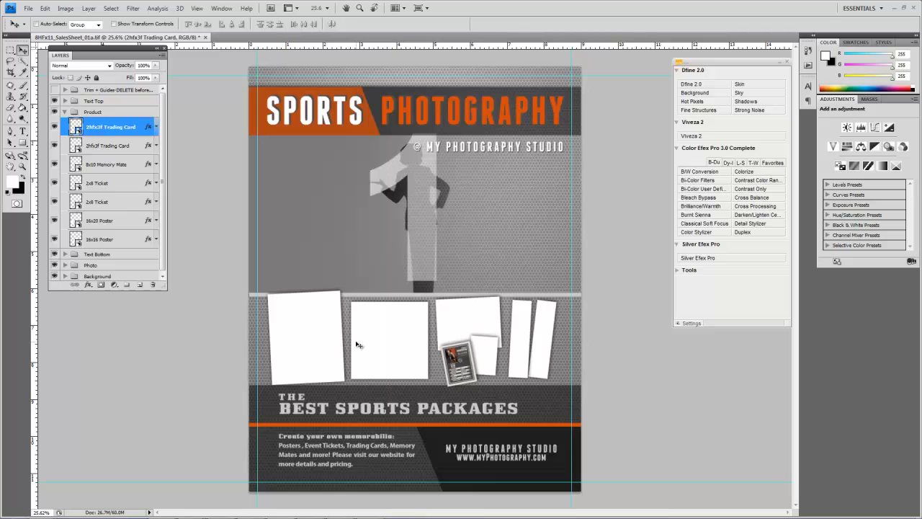
mouse_move(382, 330)
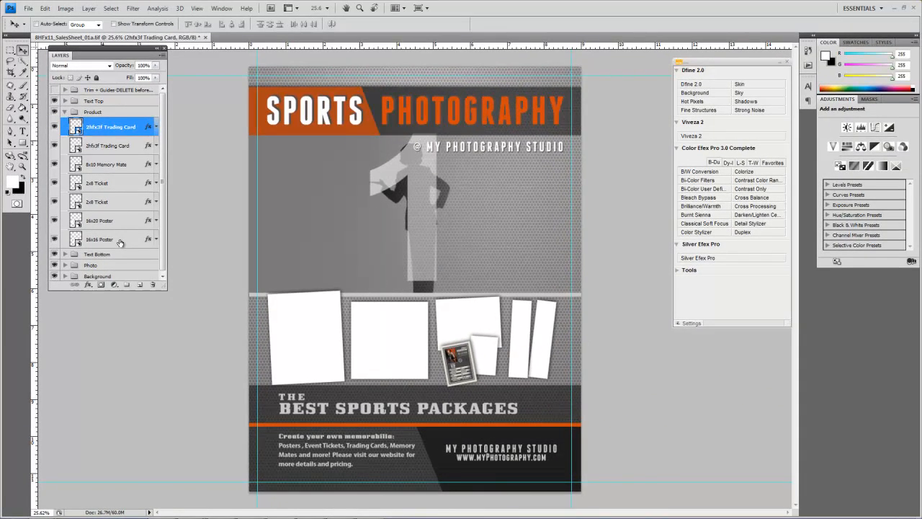
Choose Replace Contents on the 16x16 Poster smart object layer
right_click(100, 240)
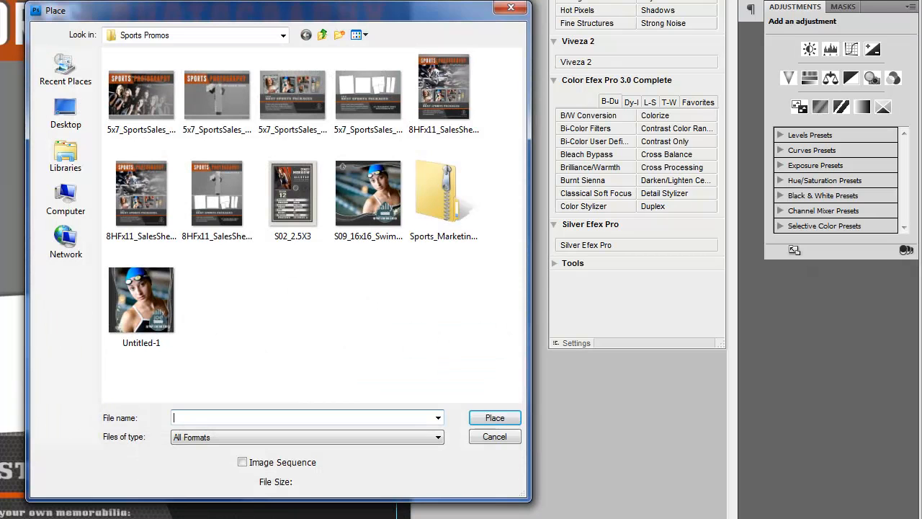
Select the S09 16x16 swim poster file in the Sports Promos folder to place
click(142, 192)
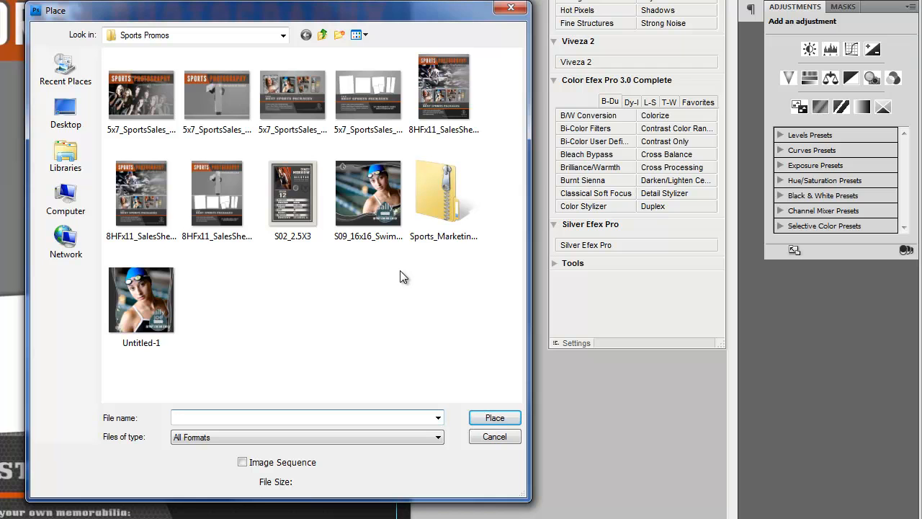
click(368, 193)
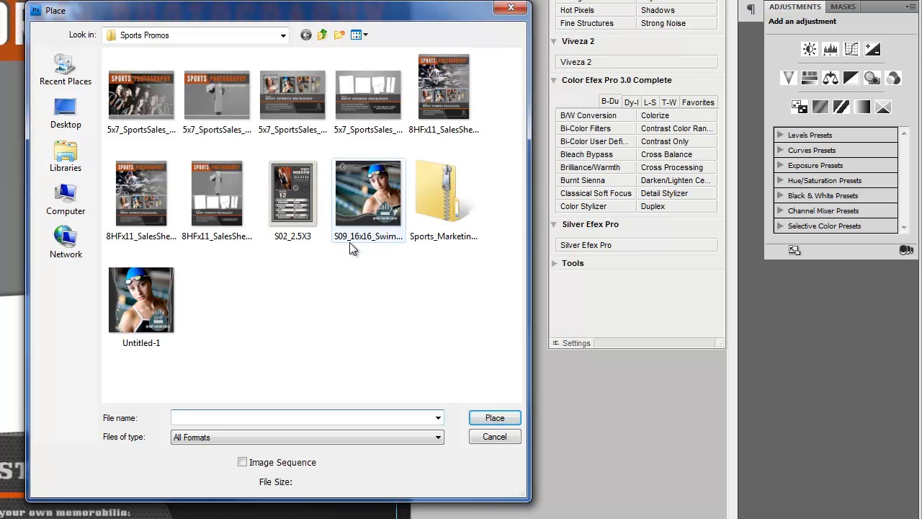
mouse_move(371, 202)
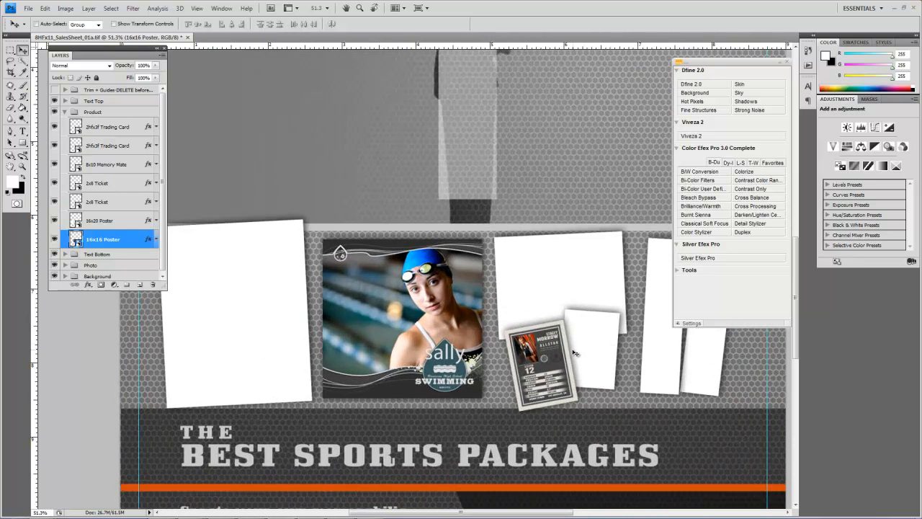
mouse_move(585, 243)
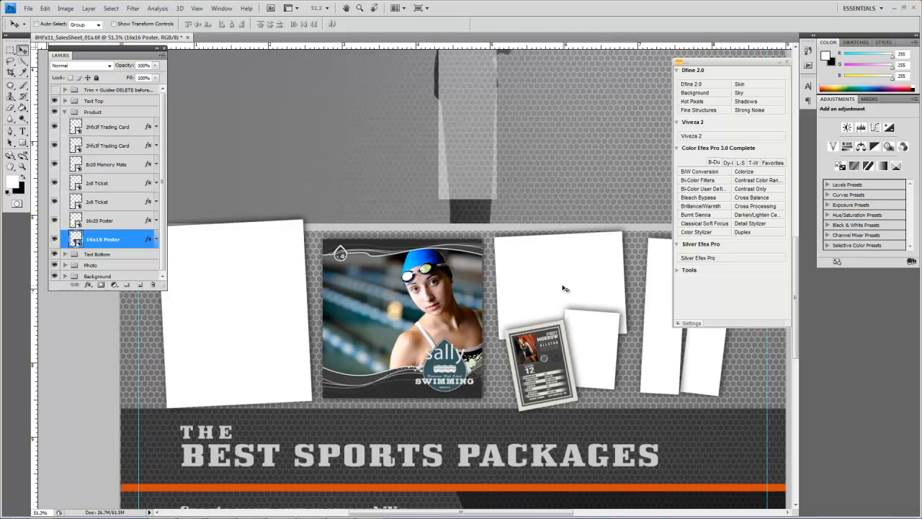
mouse_move(265, 190)
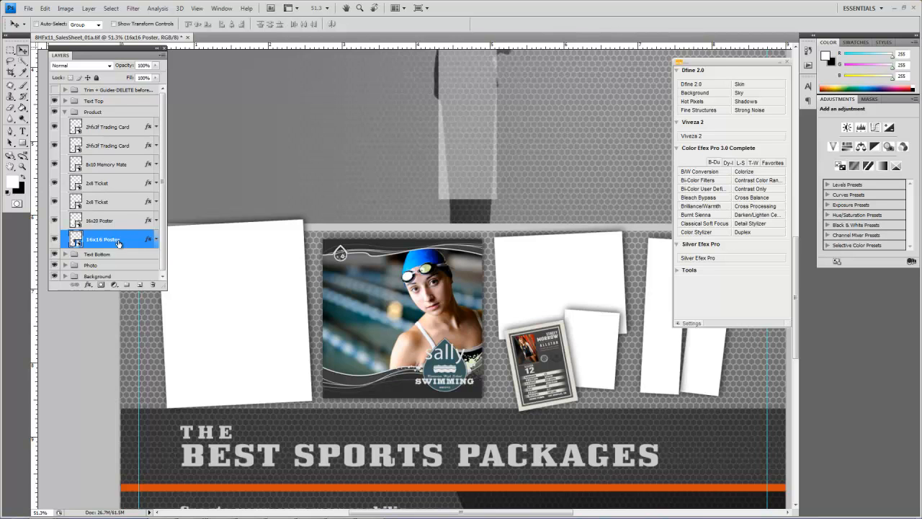
mouse_move(331, 263)
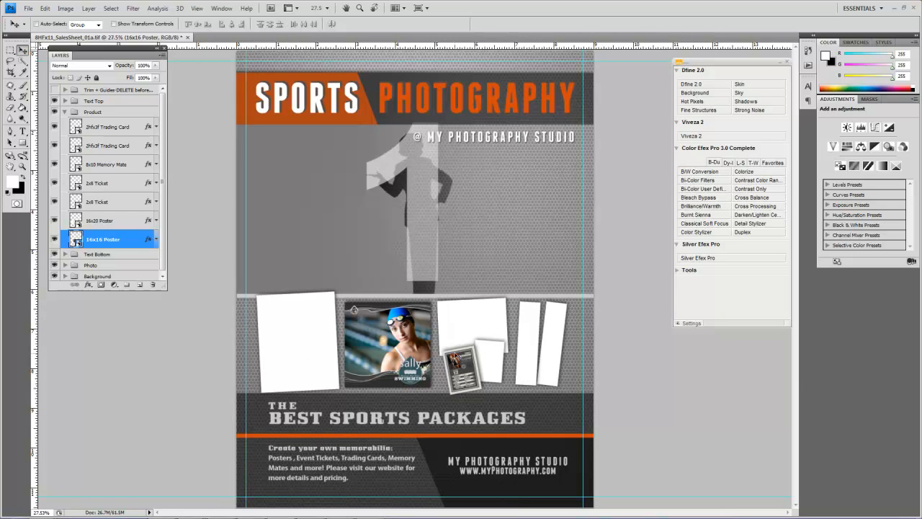
mouse_move(366, 284)
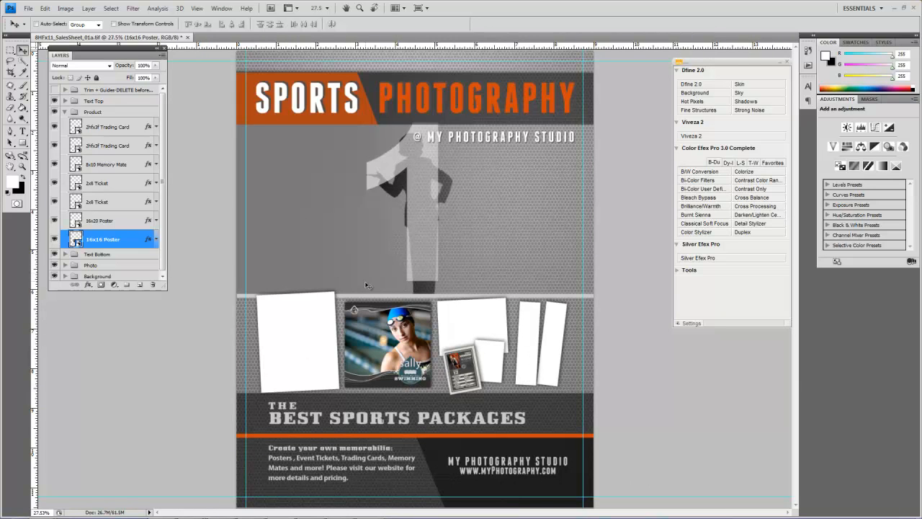